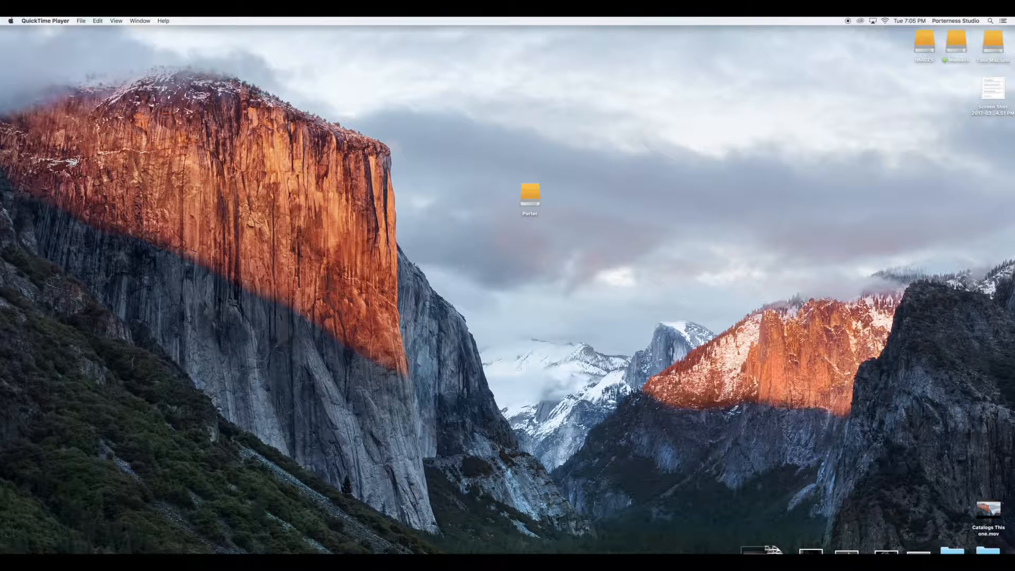
- Drill into Porter > LR6_Catalogs > Porter_Photo_50 and select the .lrcat catalog file
double_click(530, 194)
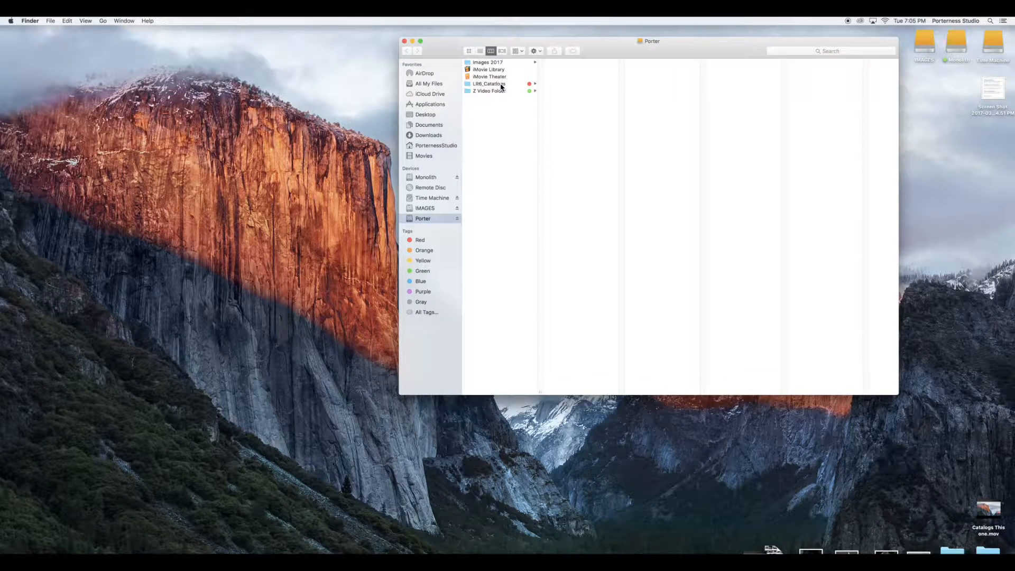
mouse_move(514, 86)
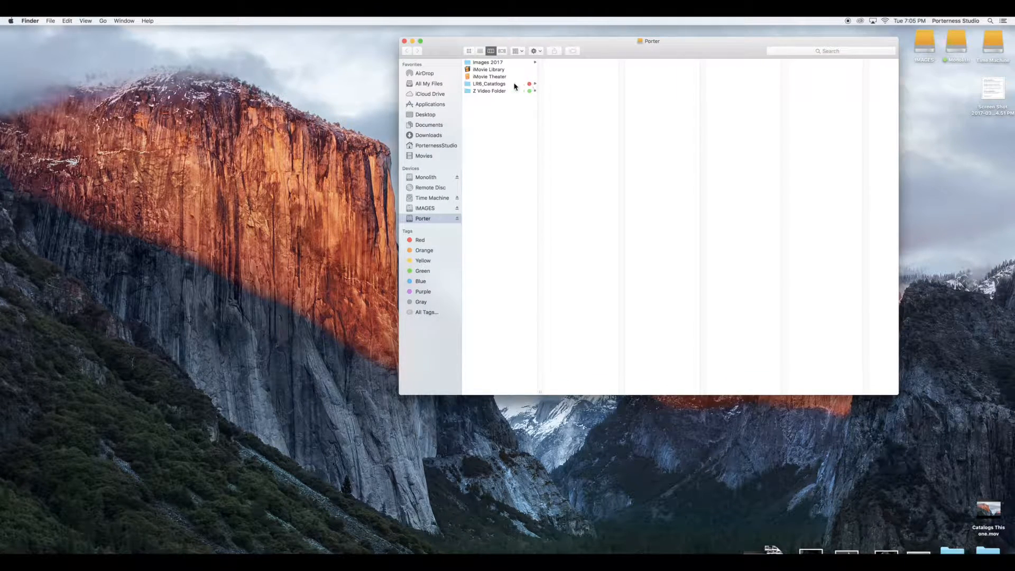
click(488, 84)
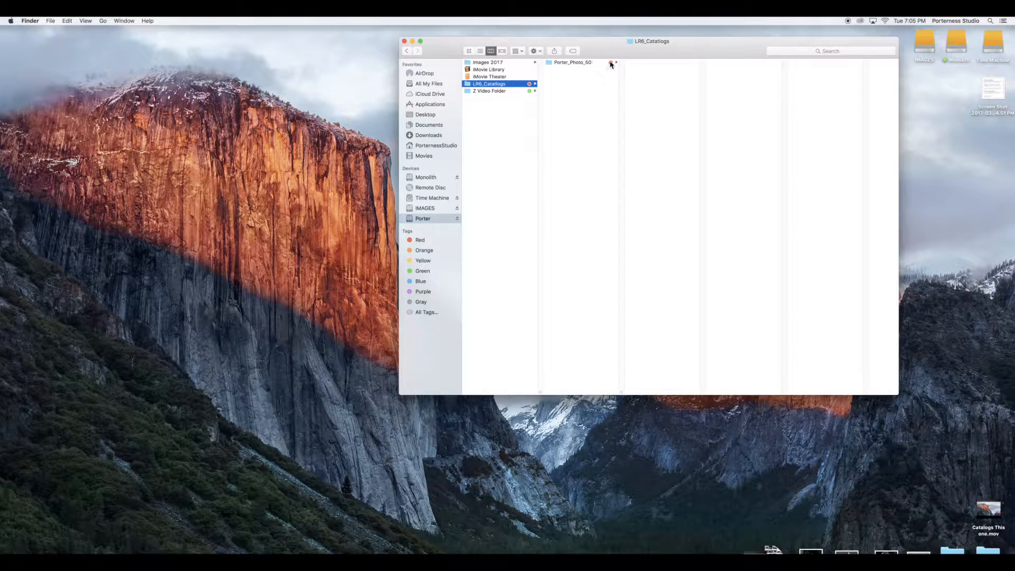
click(572, 63)
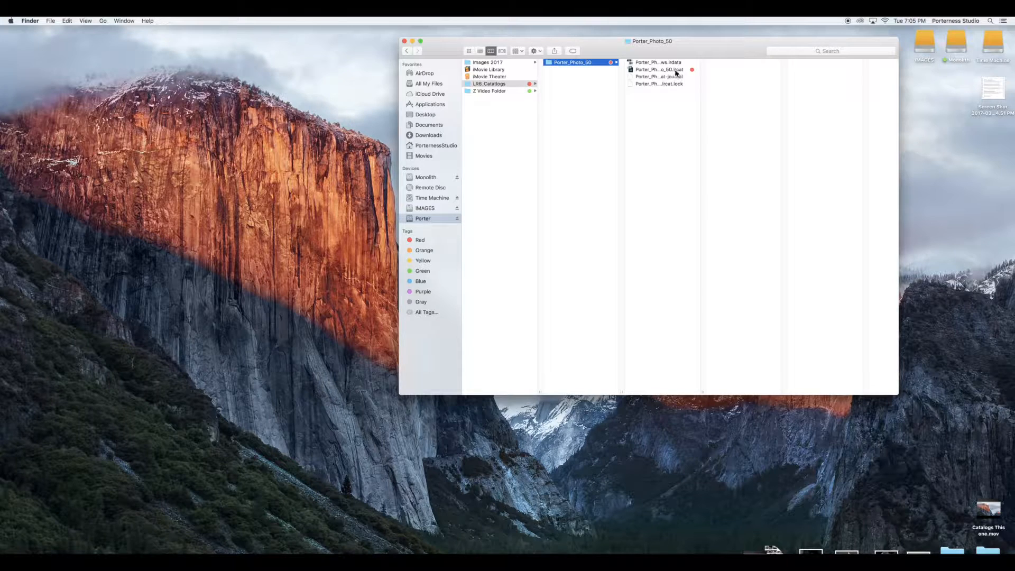
click(659, 70)
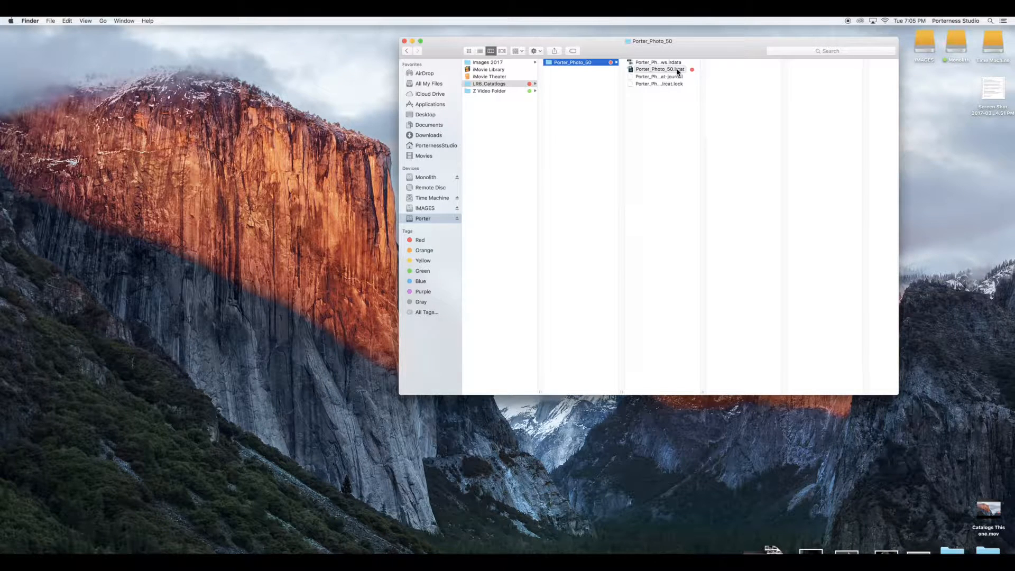
- Launch the Porter_Photo_50 catalog in Lightroom and bring up Import for the NIKON D7000 card
double_click(659, 70)
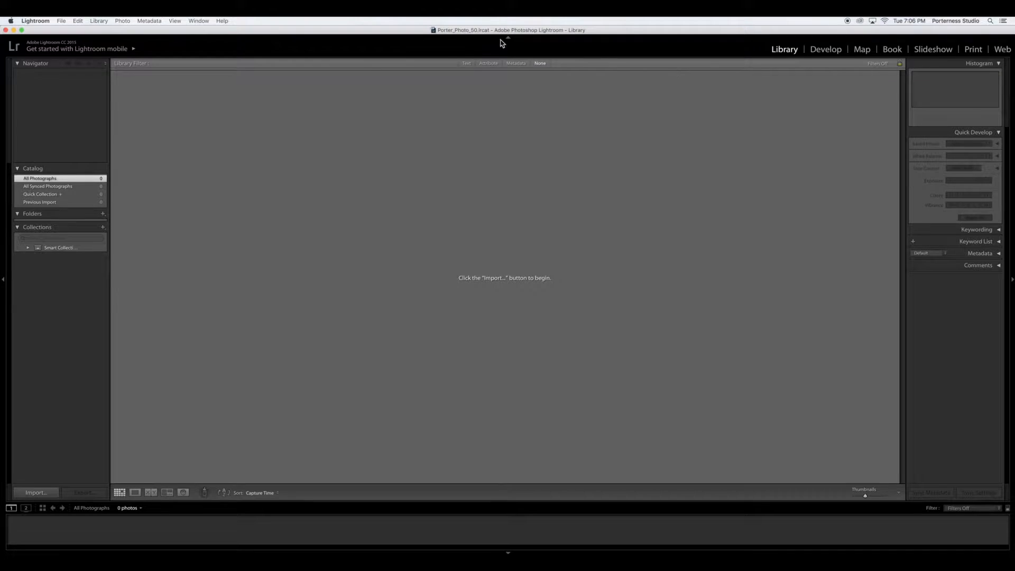
mouse_move(443, 34)
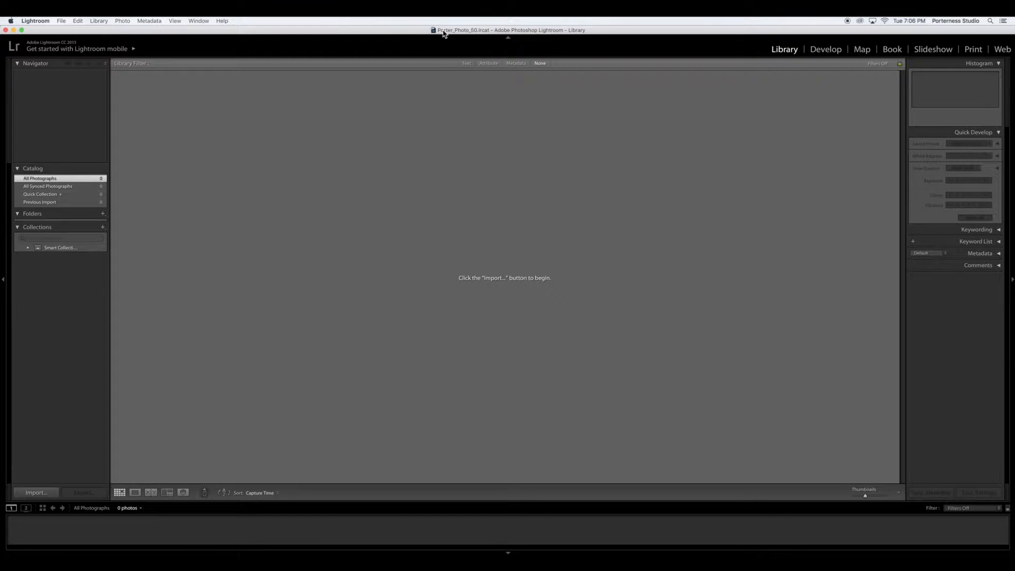
mouse_move(426, 33)
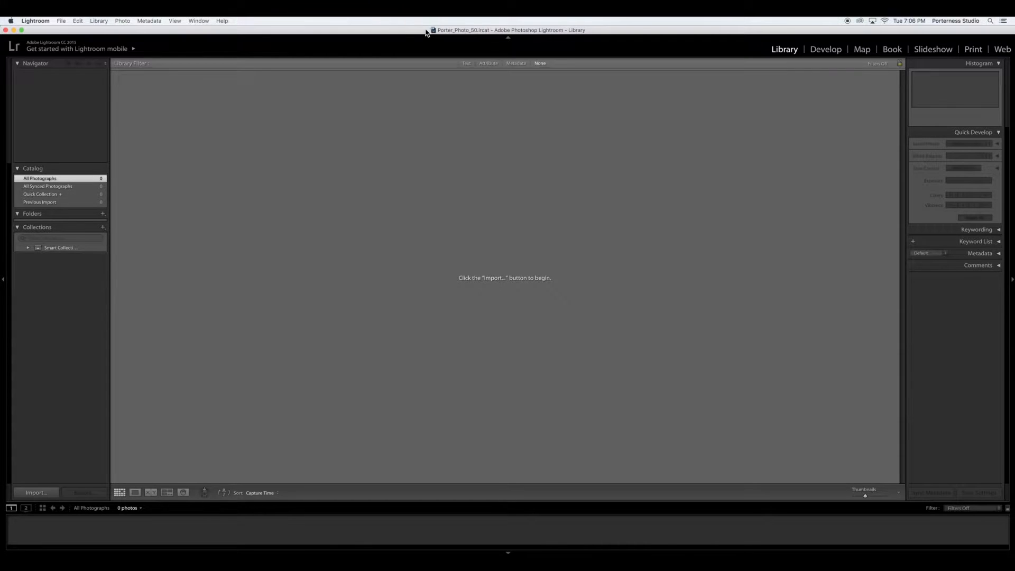
click(35, 492)
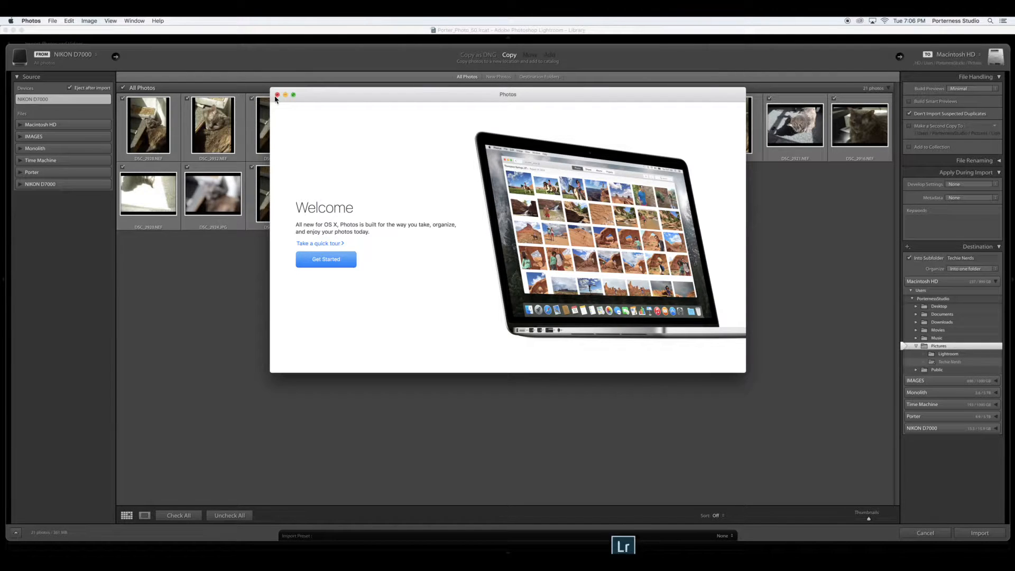
- Close the Photos window and browse other import sources, keeping NIKON D7000 selected
click(276, 94)
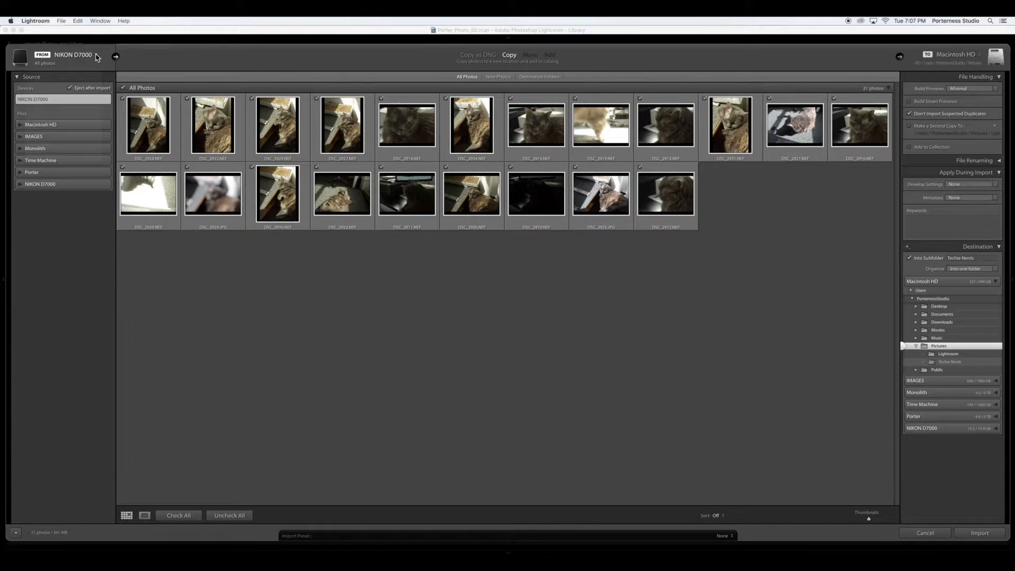
click(73, 55)
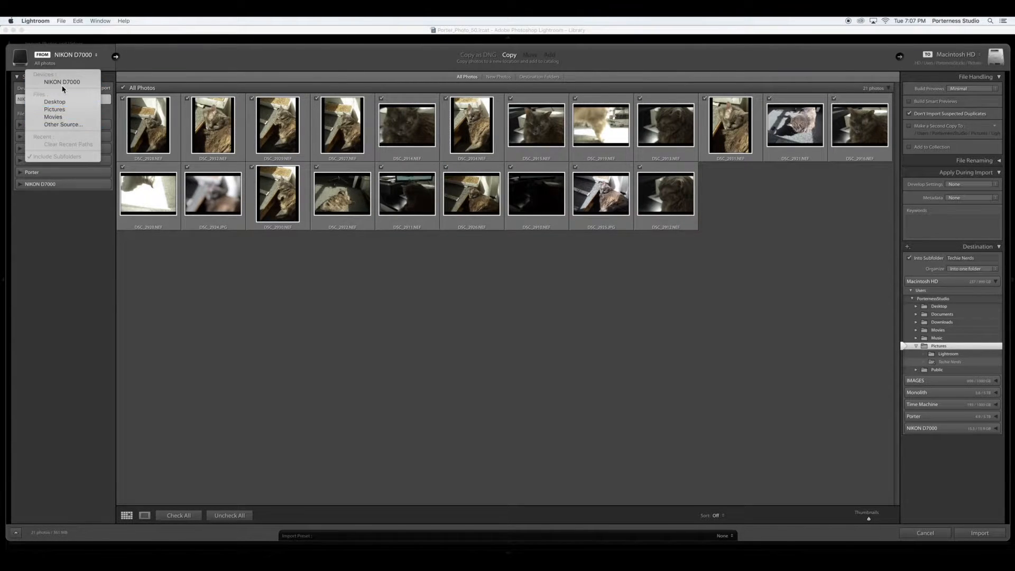
mouse_move(54, 102)
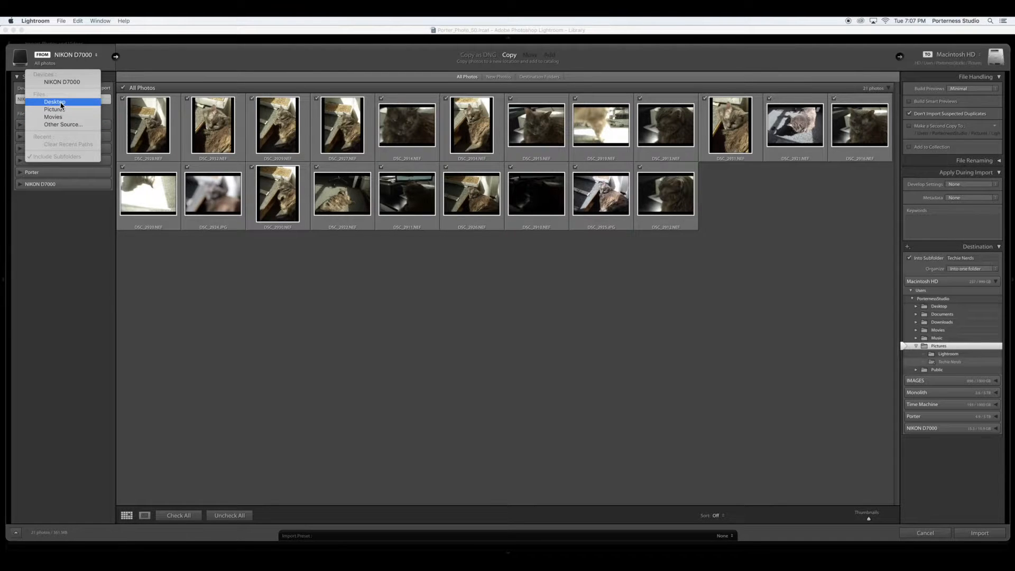
click(63, 125)
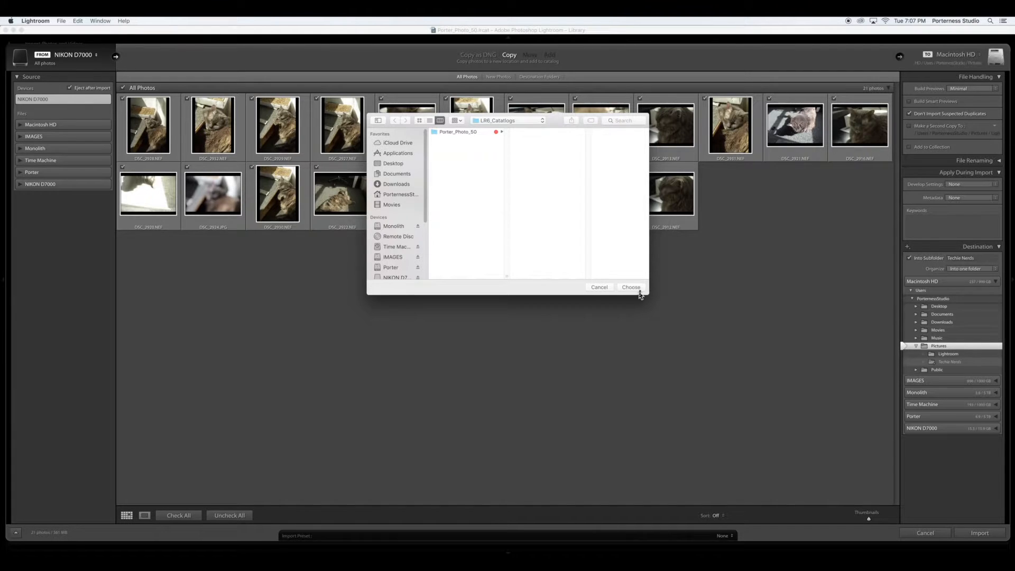
scroll(up, 3)
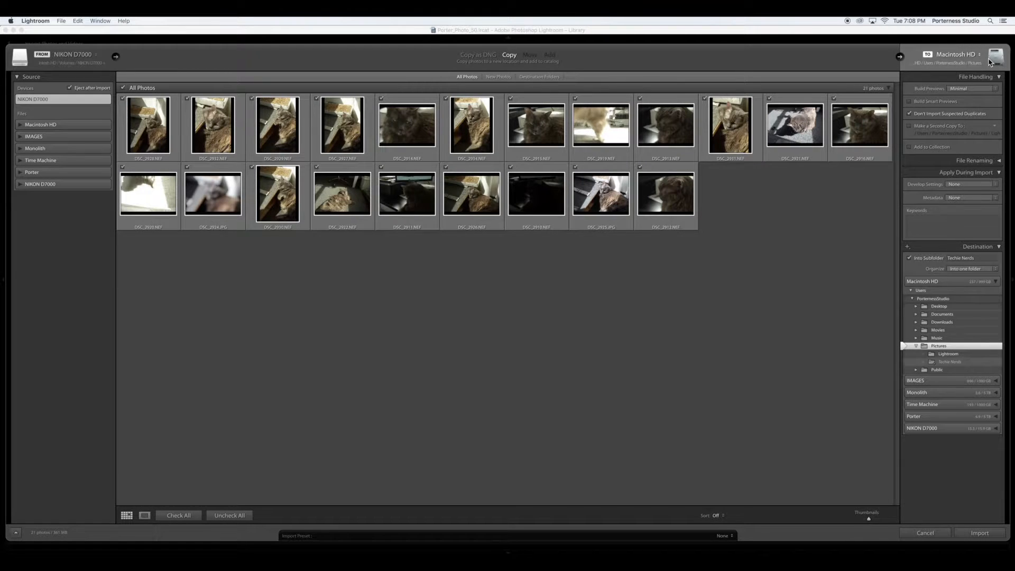
mouse_move(951, 67)
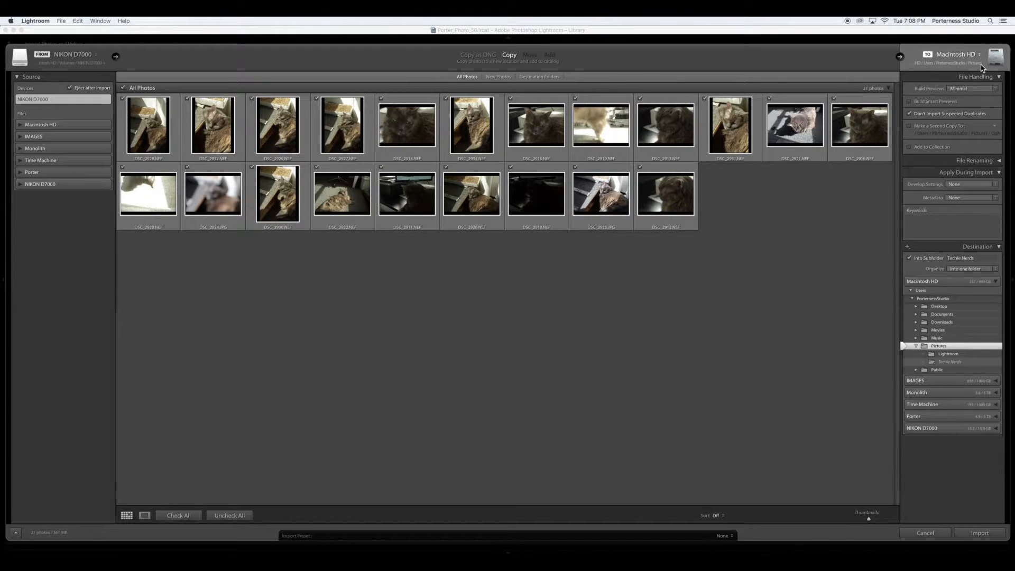
mouse_move(978, 67)
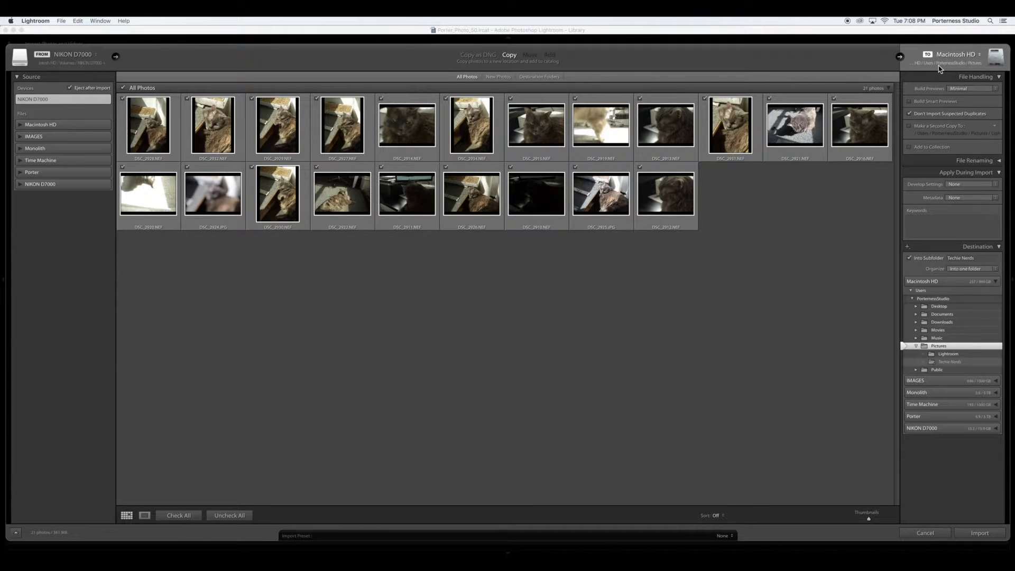
mouse_move(985, 62)
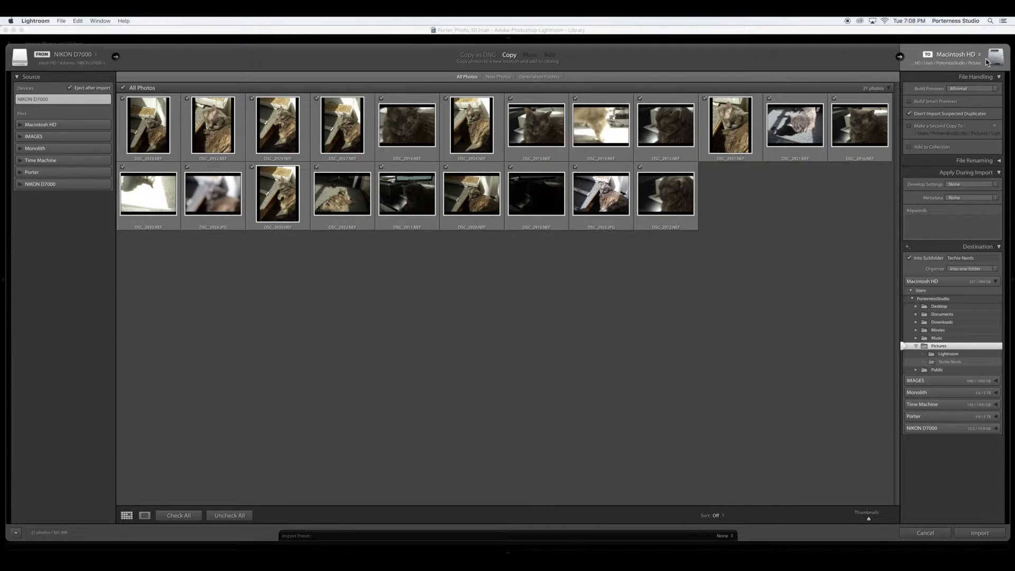
- Choose the Images 2017 folder on the Porter drive as the import destination
click(956, 54)
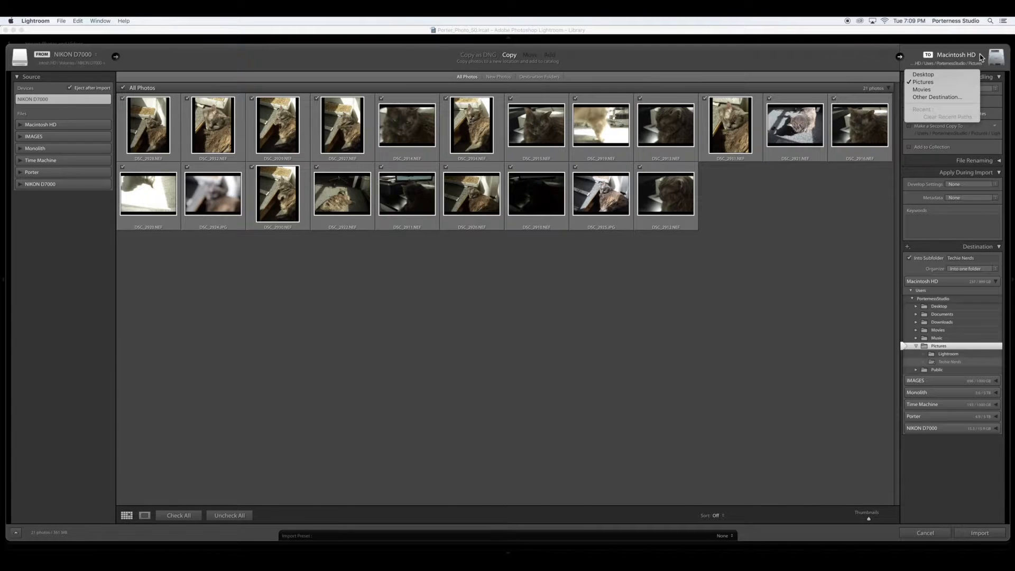
mouse_move(937, 97)
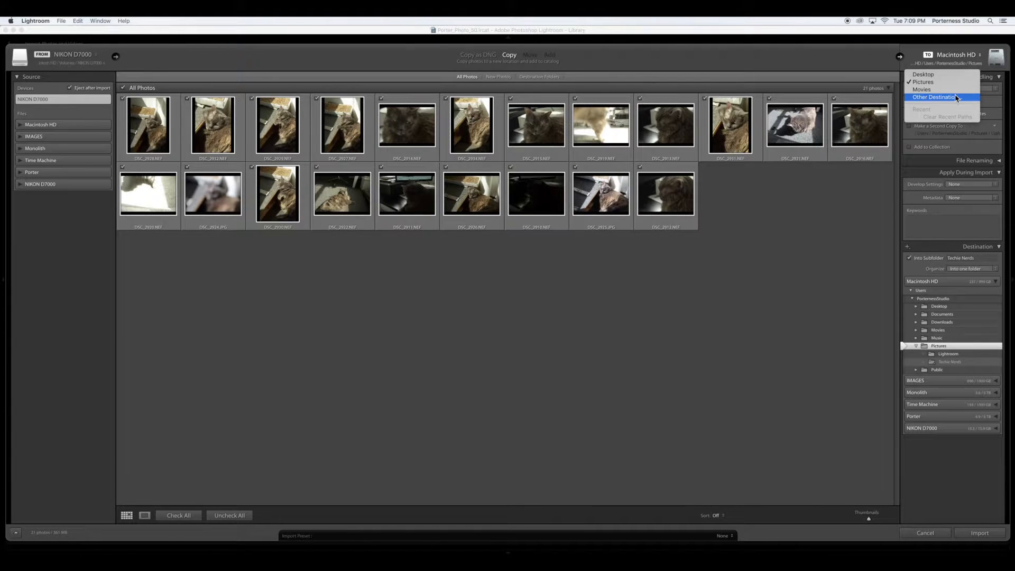
click(936, 97)
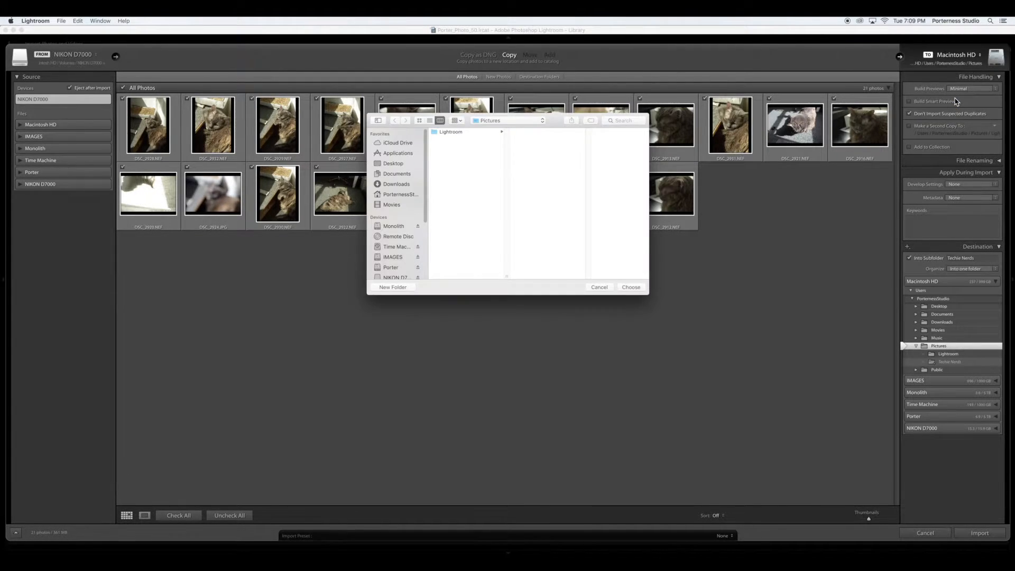
mouse_move(713, 283)
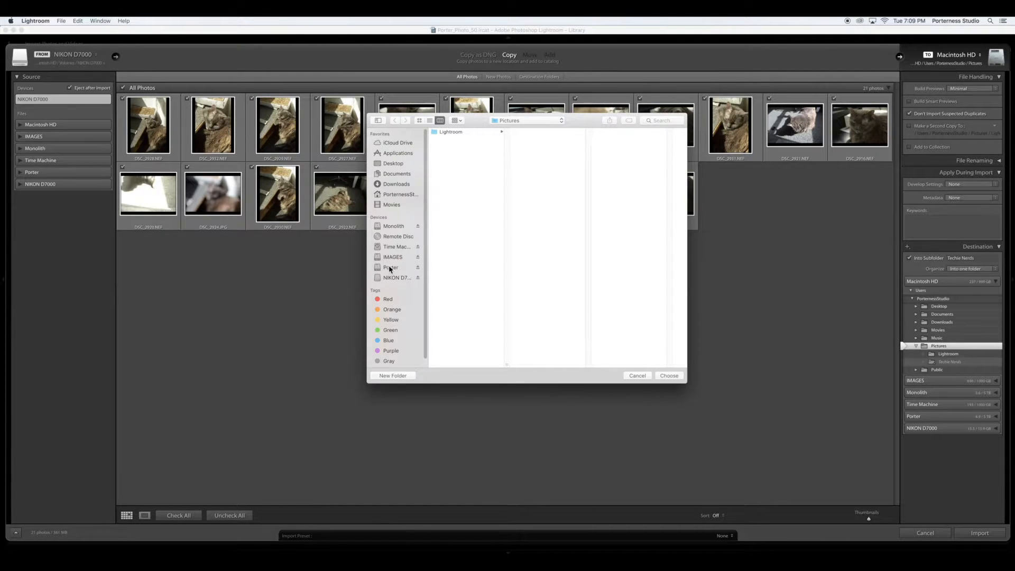
click(390, 266)
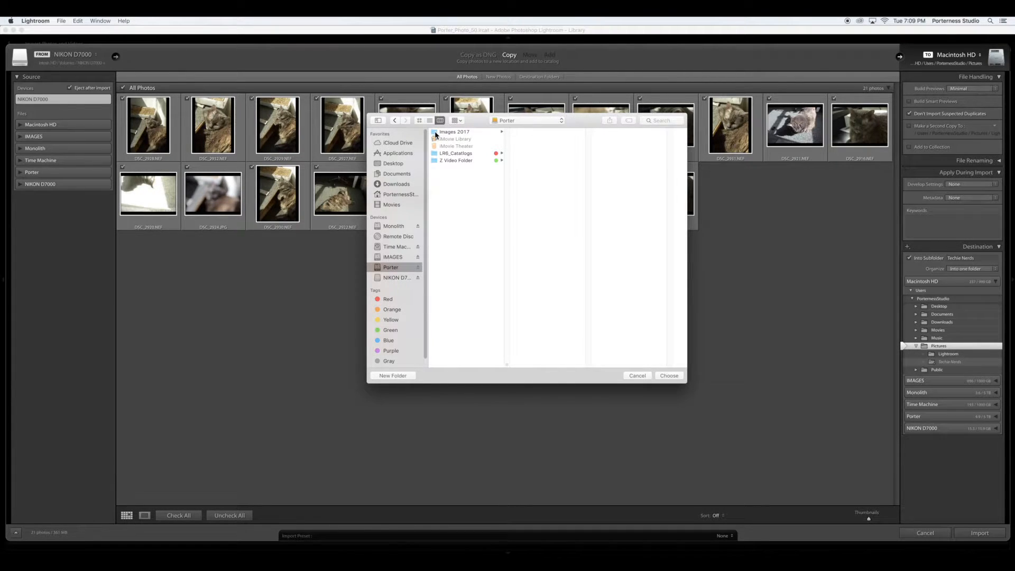
click(455, 132)
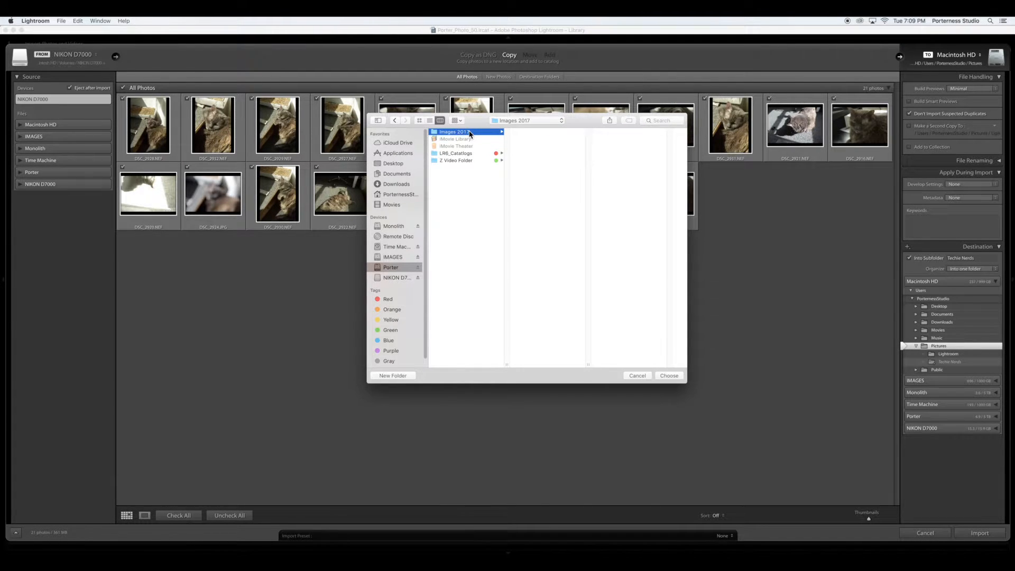
click(668, 375)
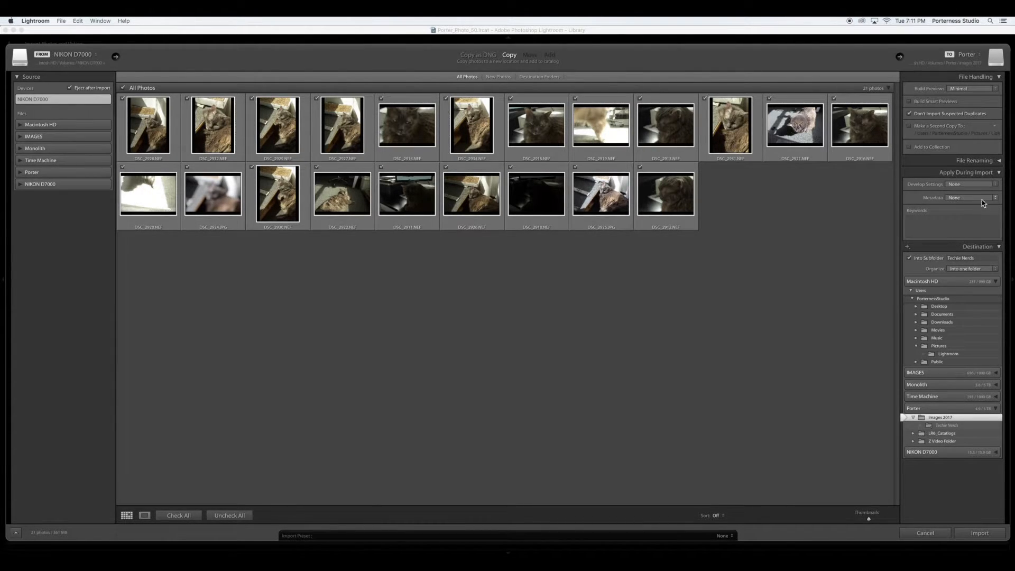
- Review the Develop Settings presets for apply-during-import, leaving None applied
click(970, 184)
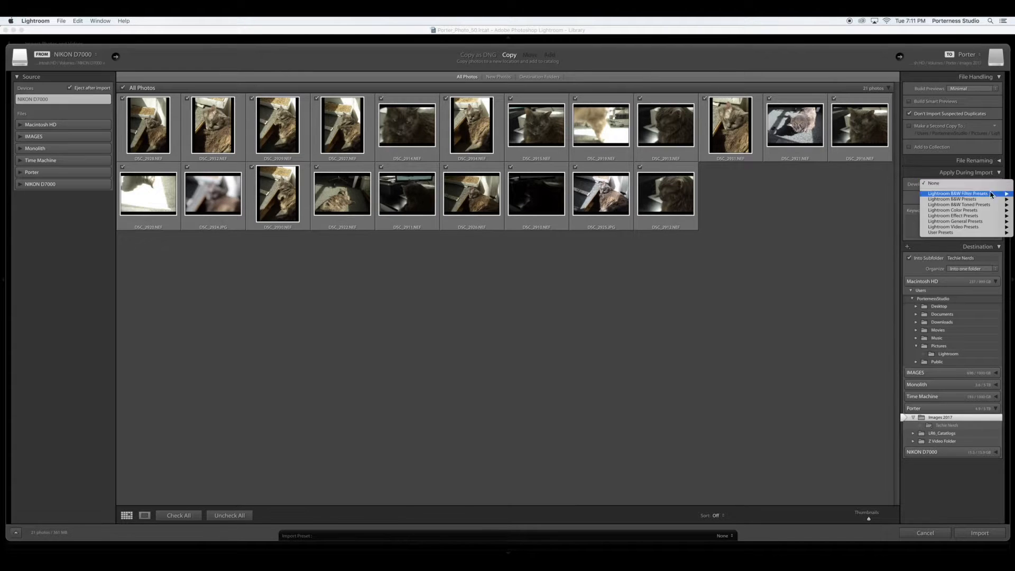
mouse_move(939, 232)
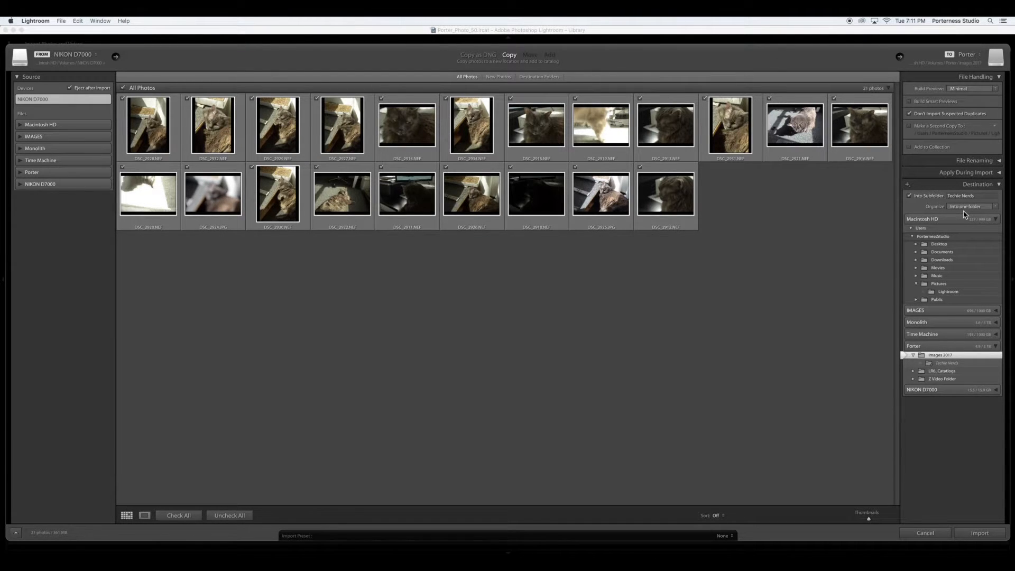
mouse_move(949, 180)
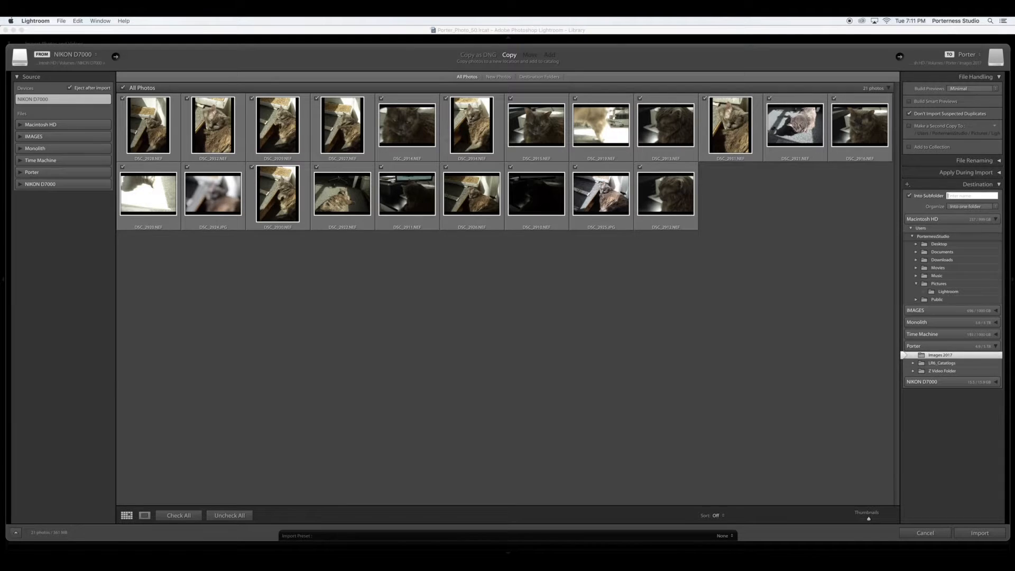
mouse_move(927, 195)
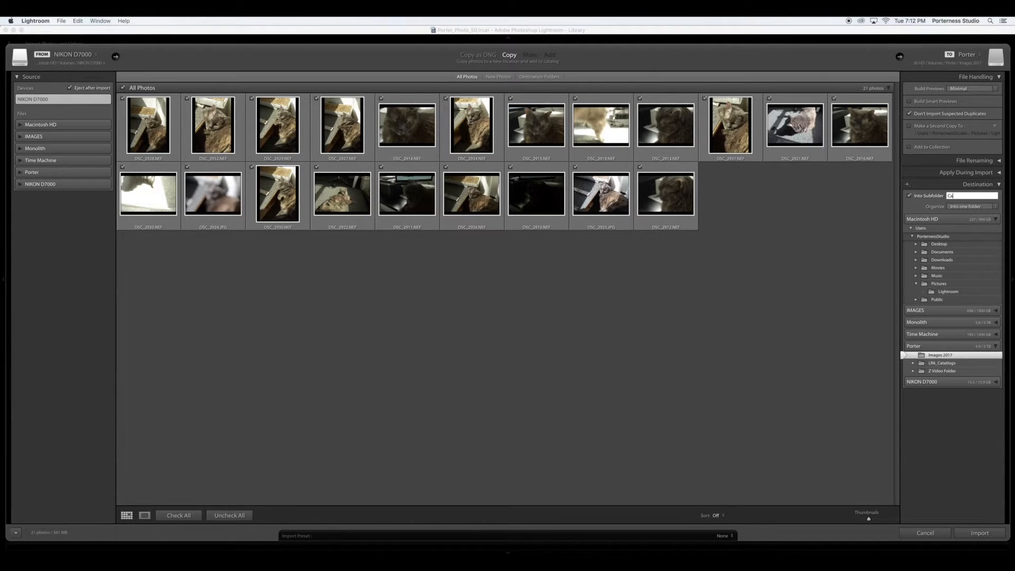
- Name the Into Subfolder 'Camera 5' (Camera Settings) inside Images 2017 and confirm it
text(Camera 5)
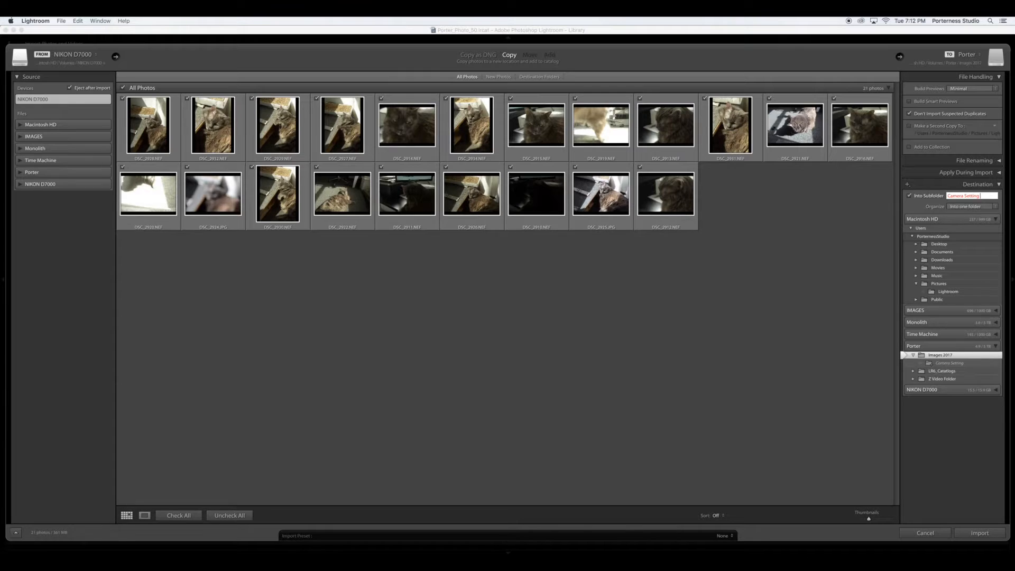
click(913, 218)
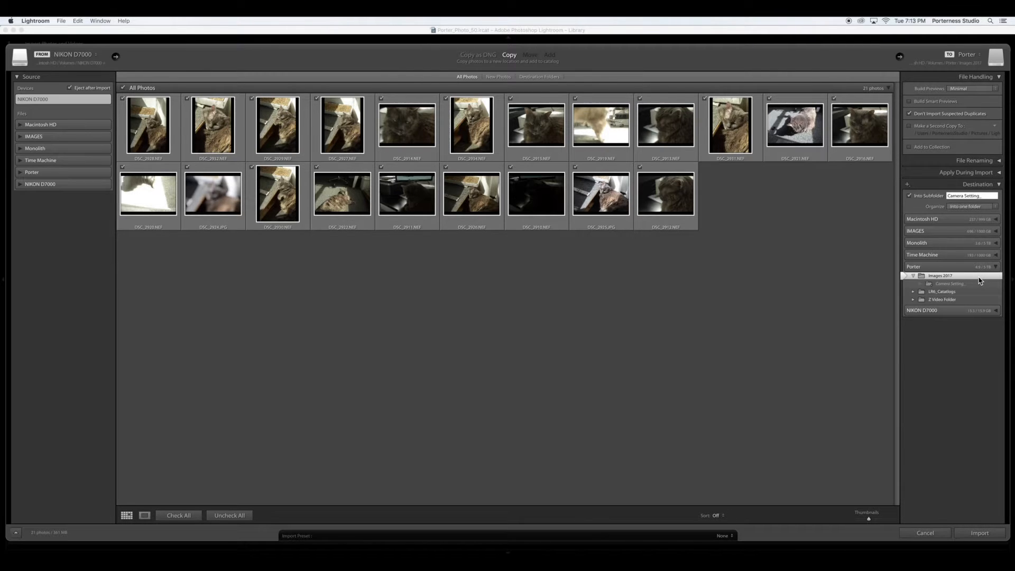
mouse_move(978, 279)
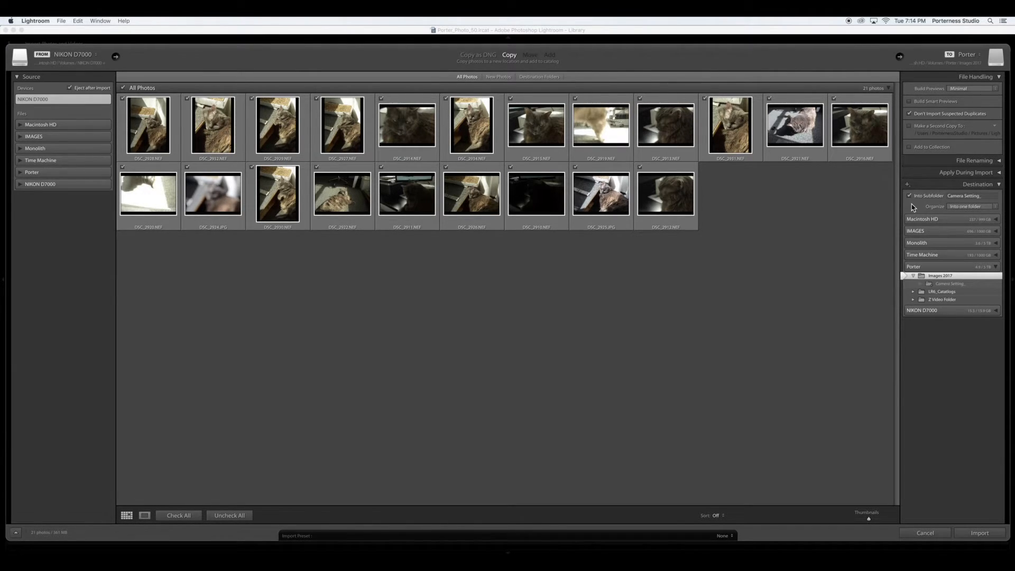
mouse_move(914, 204)
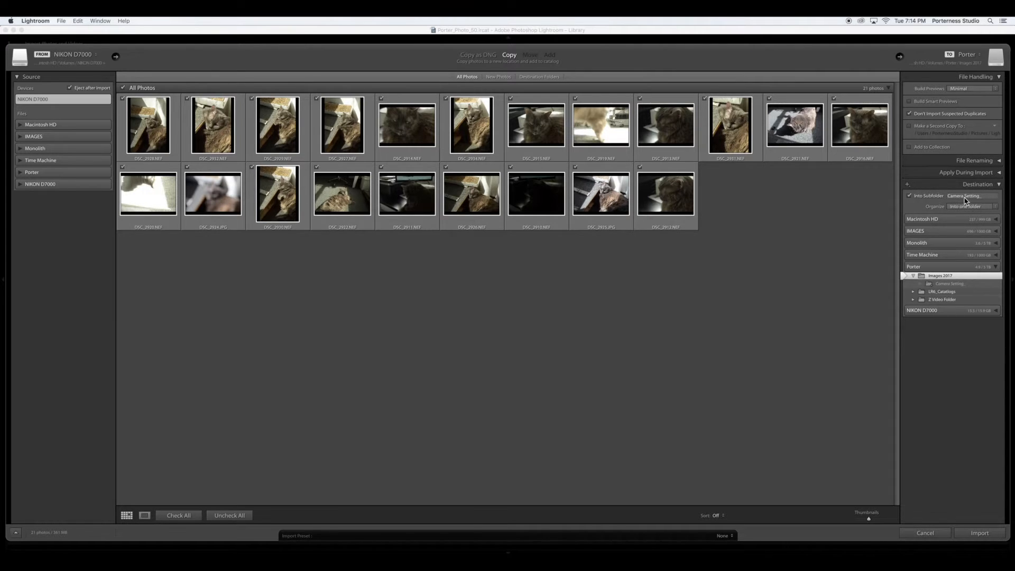
mouse_move(978, 198)
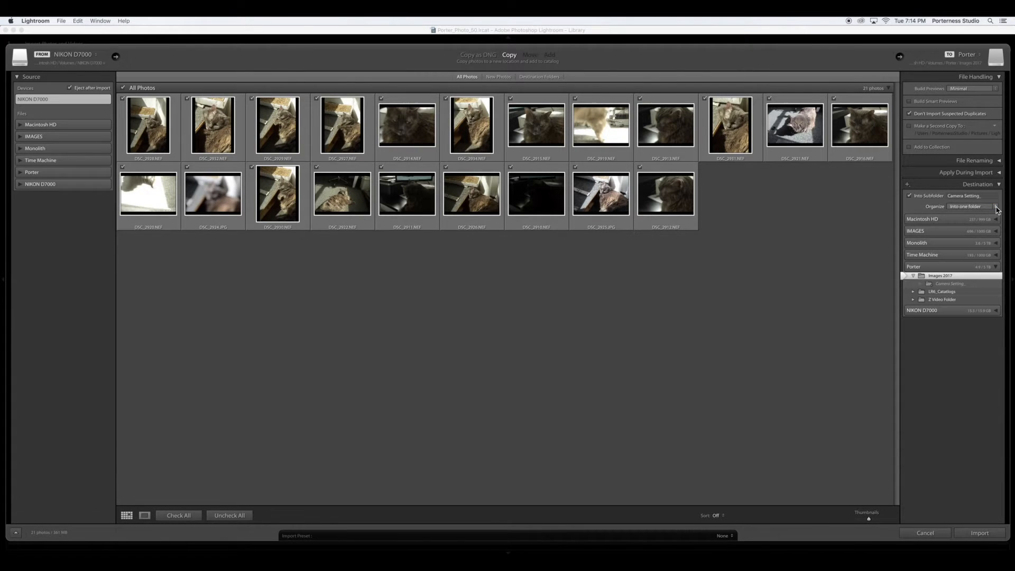
mouse_move(945, 252)
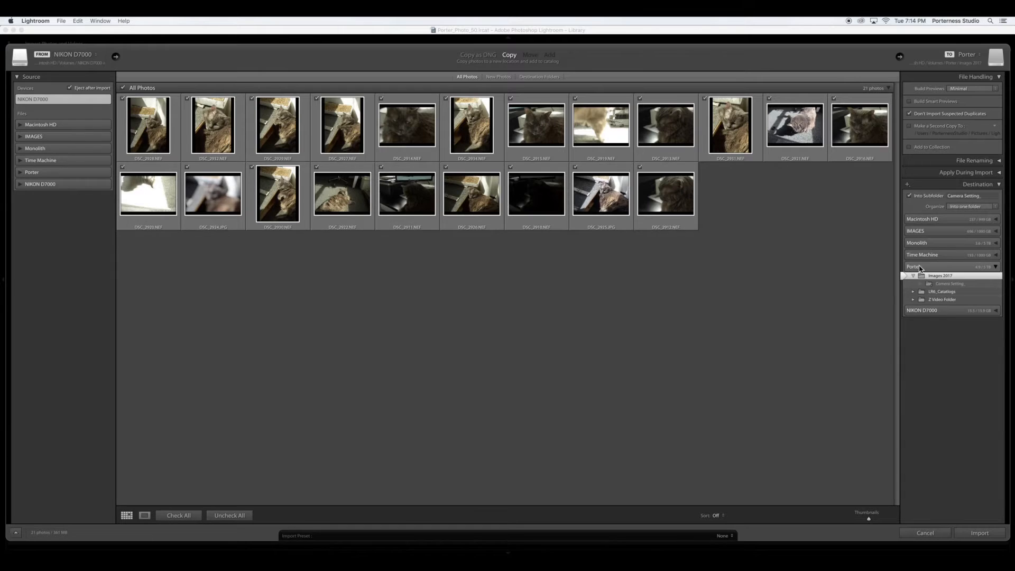
mouse_move(930, 280)
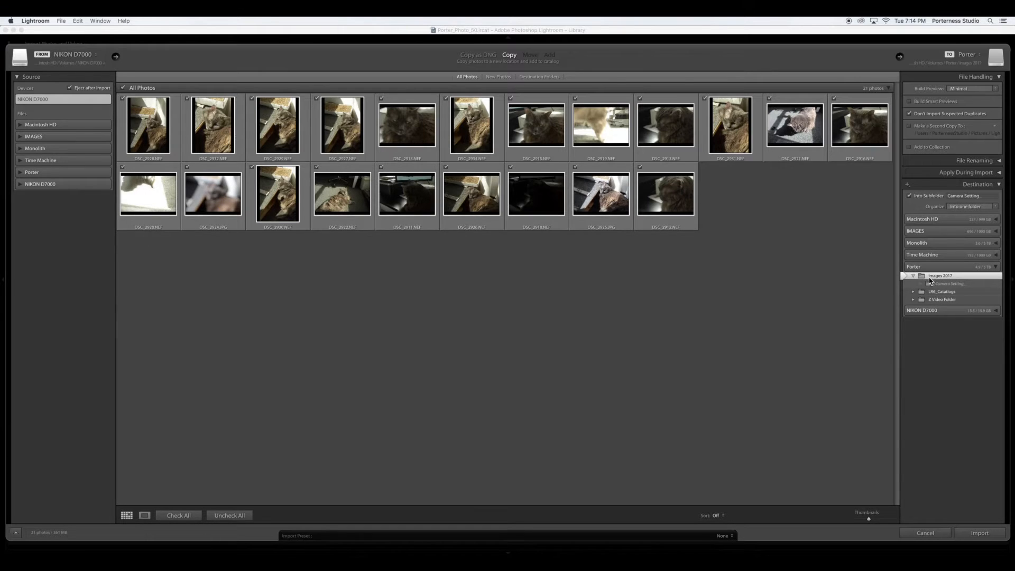
mouse_move(987, 138)
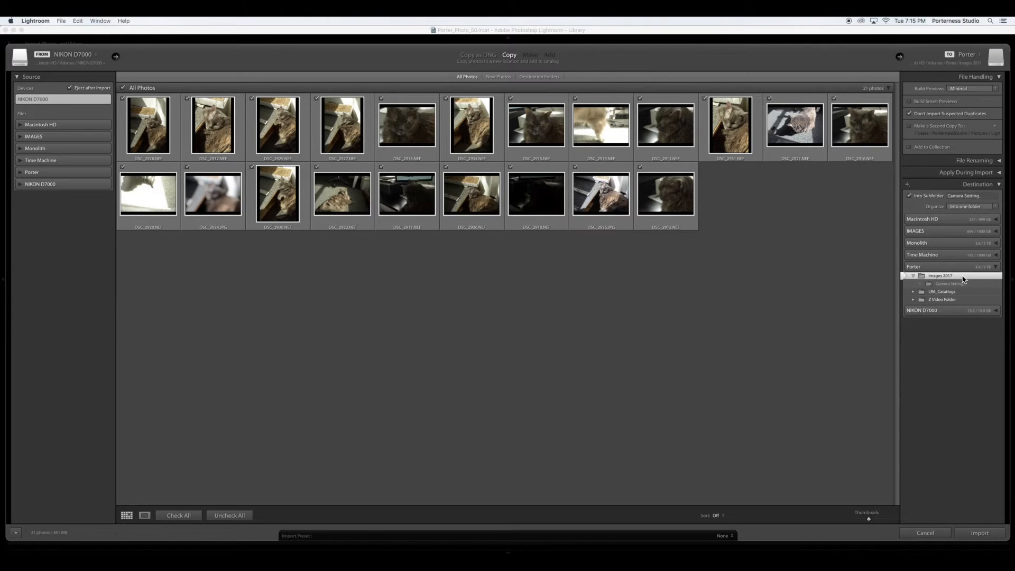
mouse_move(973, 94)
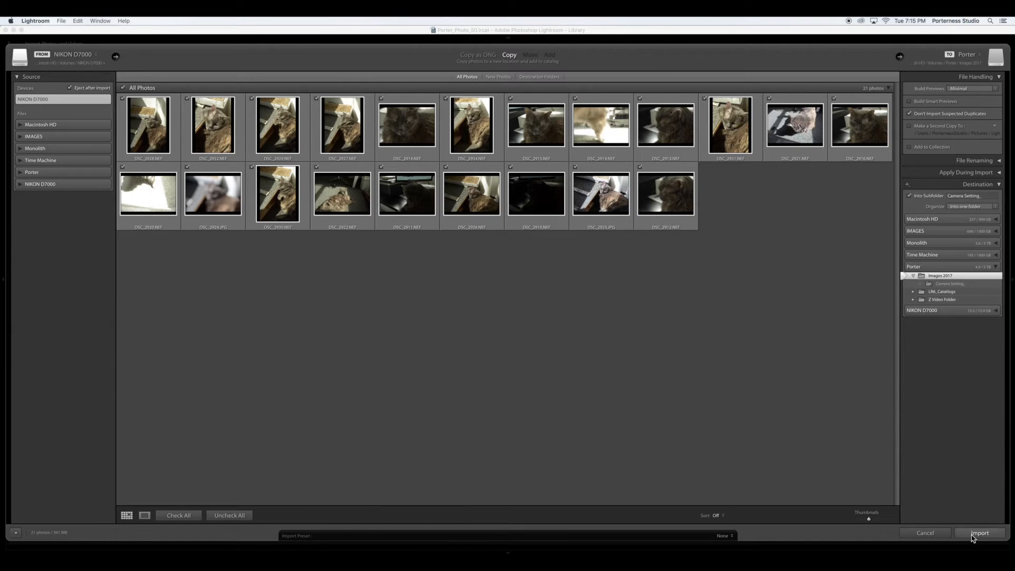
- Start the Import, copying the 21 photos into the Camera Settings subfolder on Porter
click(978, 532)
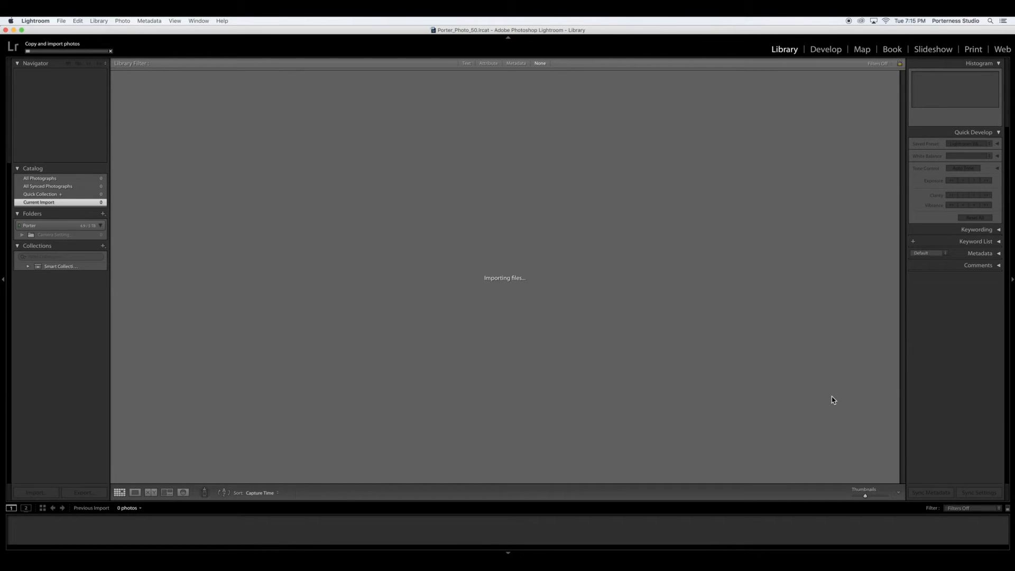